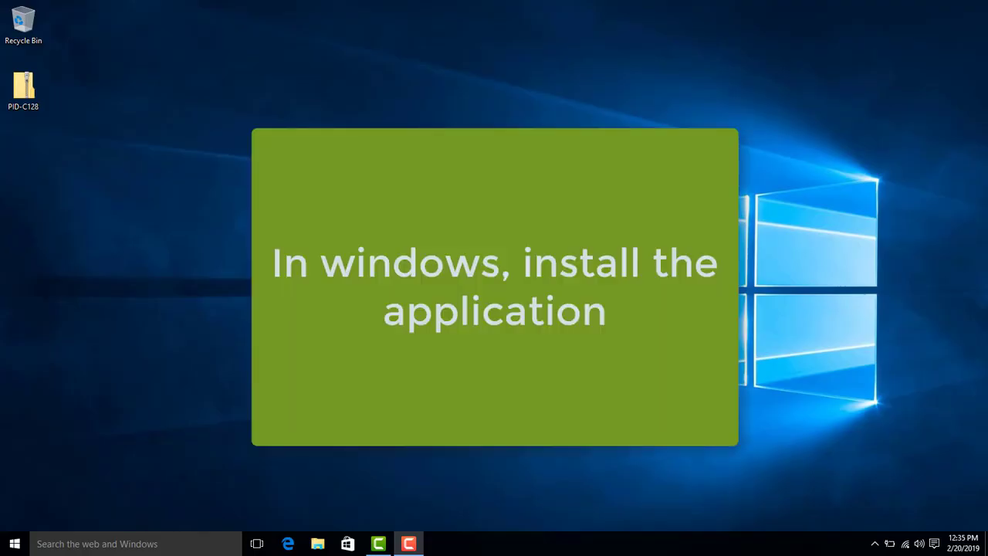
# Step: Launch the PrecisionID_Code128 installer straight from the PID-C128 zip, choosing Run over extracting
pyautogui.click(23, 85)
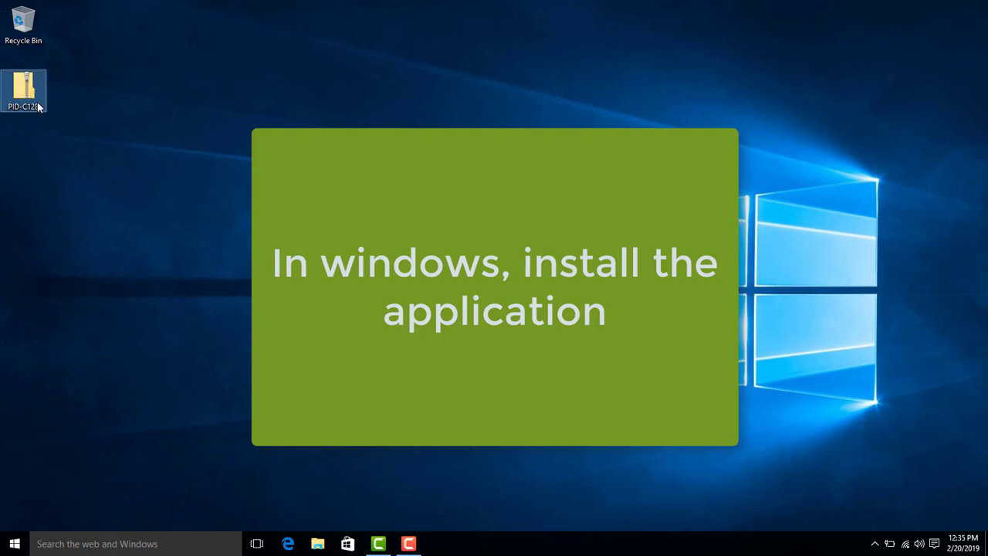
pyautogui.doubleClick(23, 91)
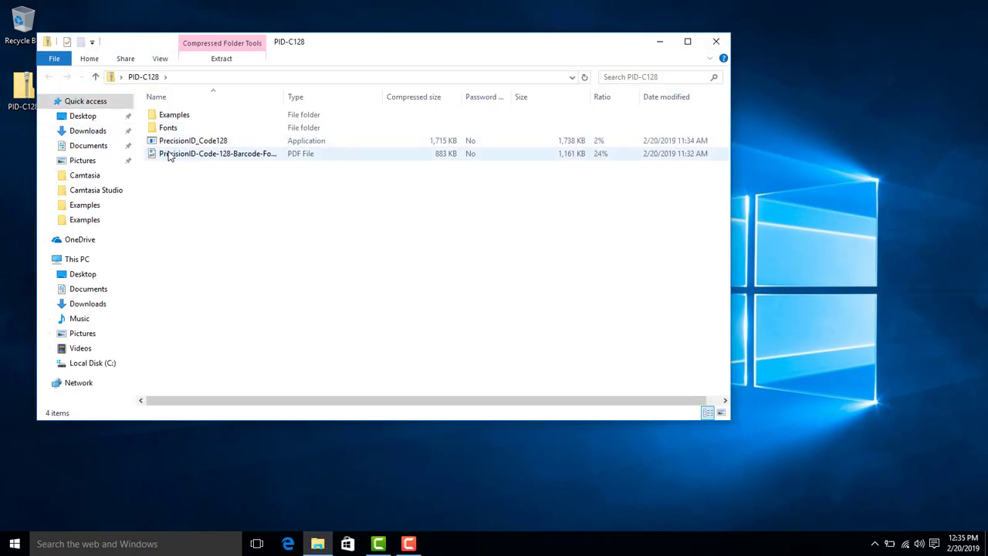
pyautogui.click(193, 140)
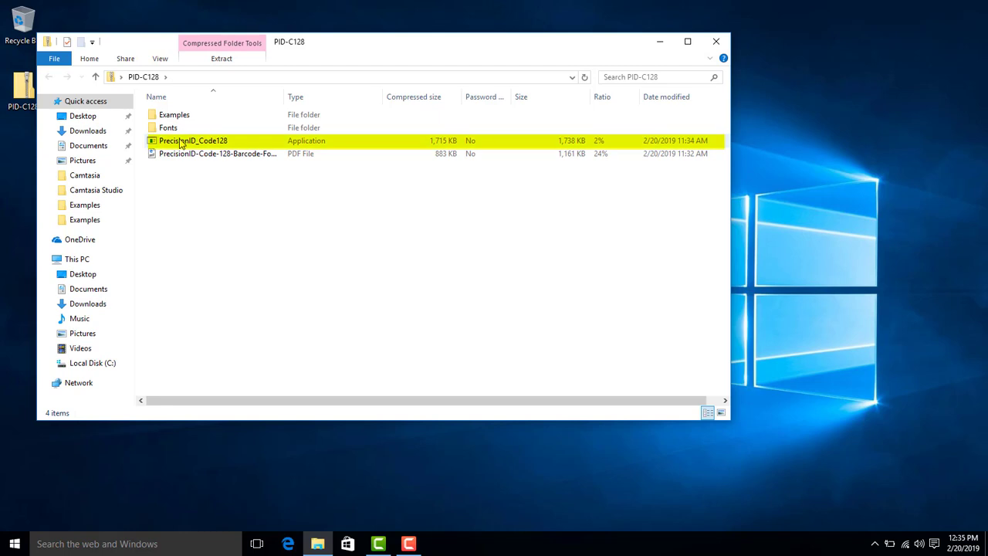
pyautogui.doubleClick(193, 141)
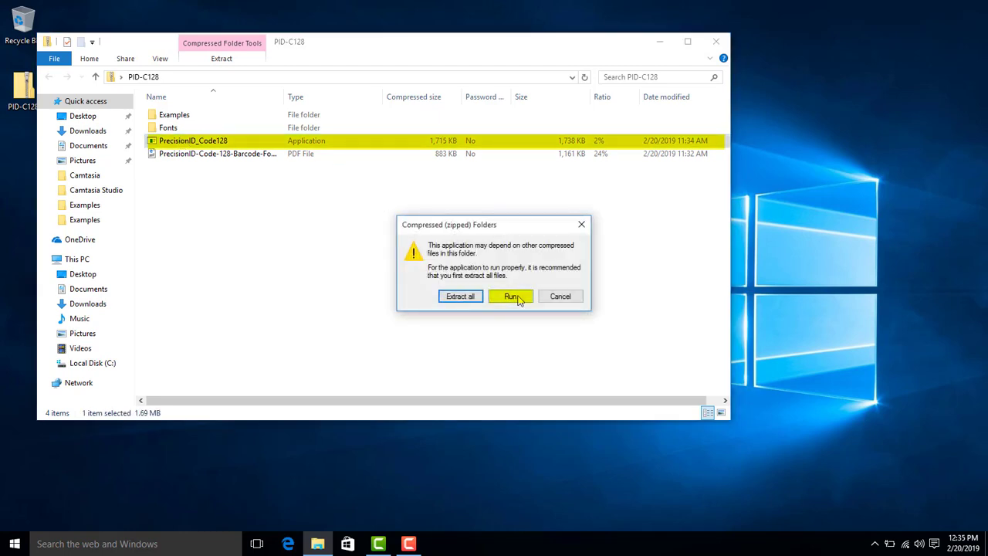
pyautogui.click(509, 295)
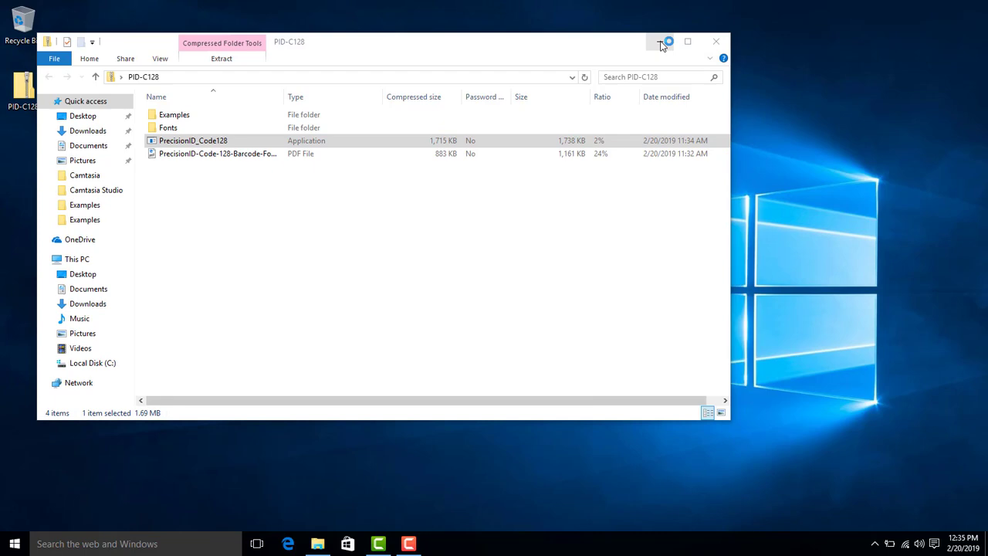
# Step: Accept the license, keep the default existing install and Start Menu folders, and finish setup
pyautogui.doubleClick(193, 140)
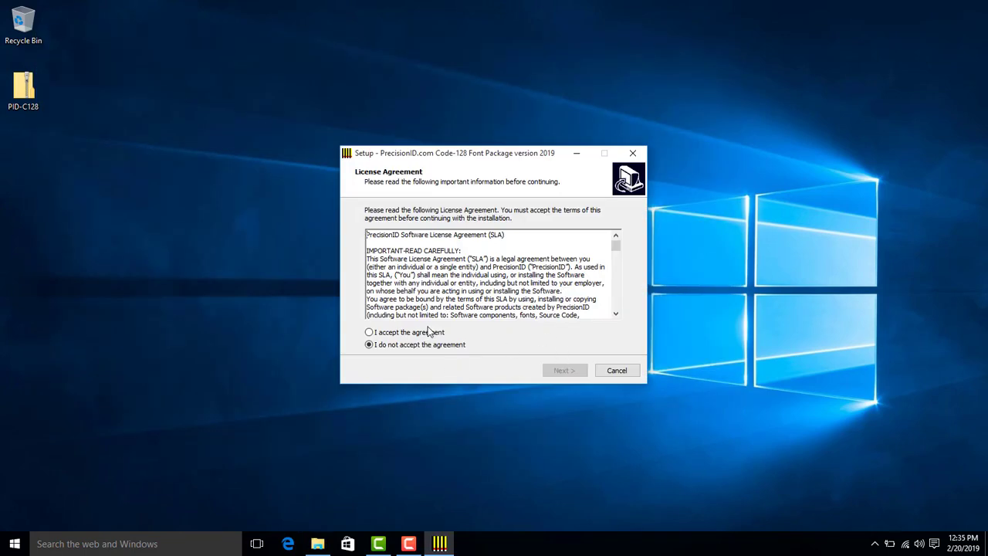
pyautogui.click(563, 370)
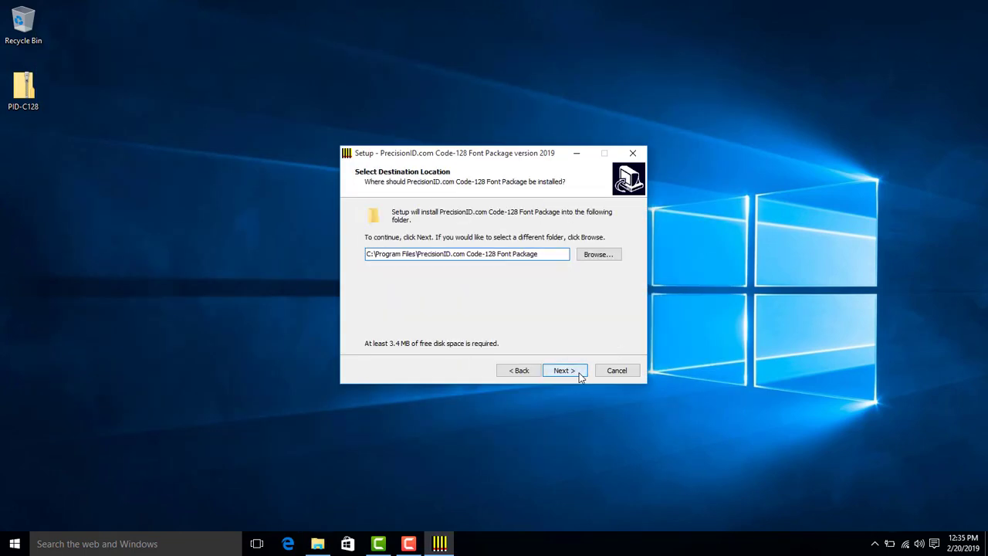
pyautogui.click(564, 370)
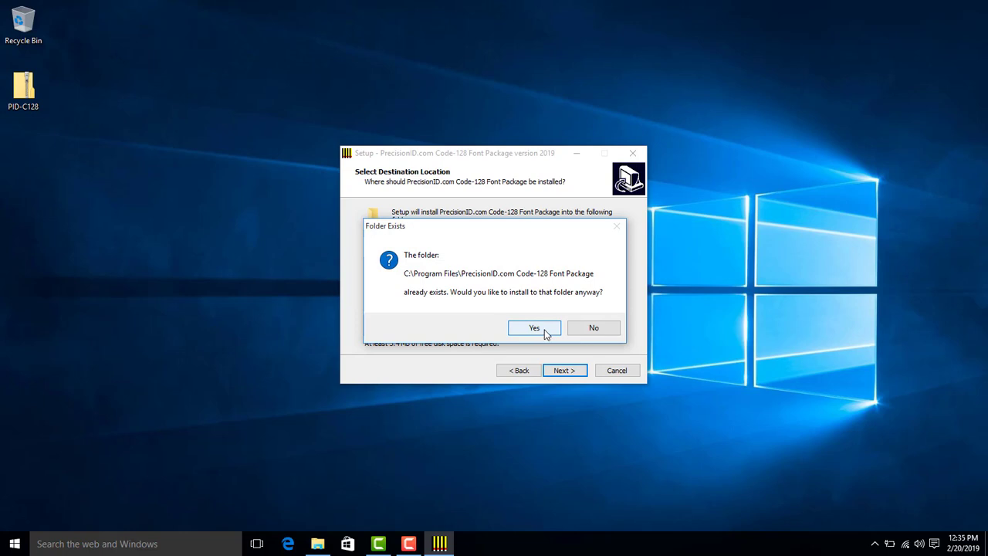
pyautogui.click(534, 327)
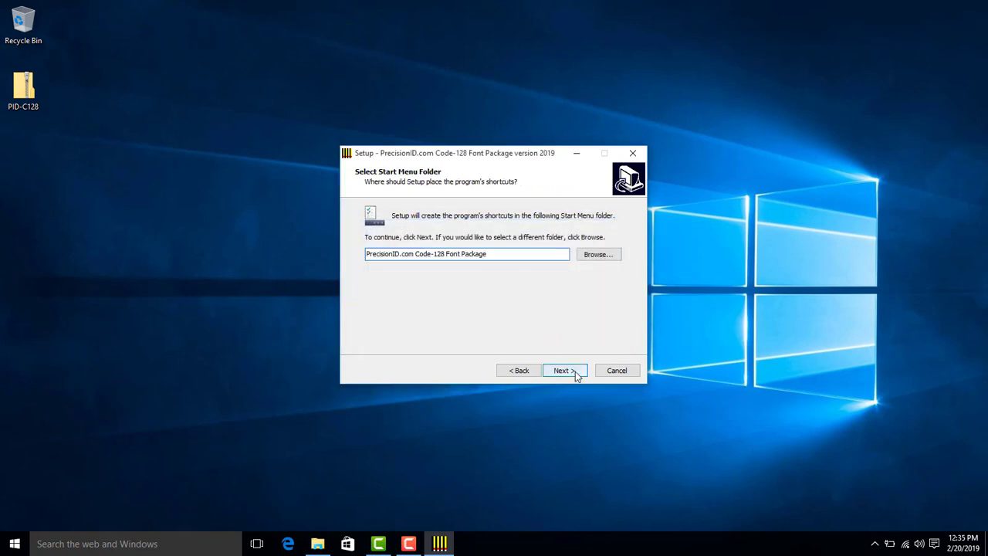
pyautogui.click(564, 369)
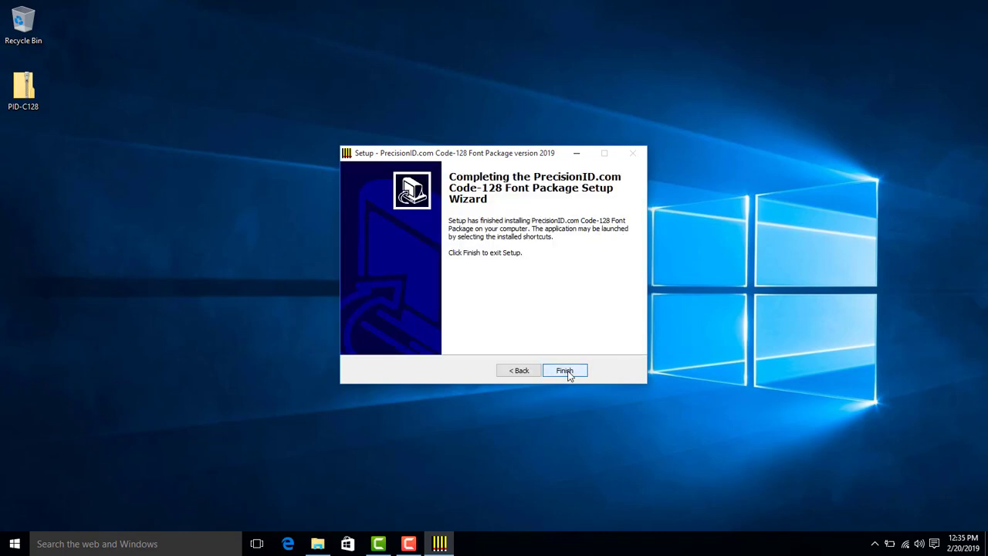
pyautogui.click(564, 371)
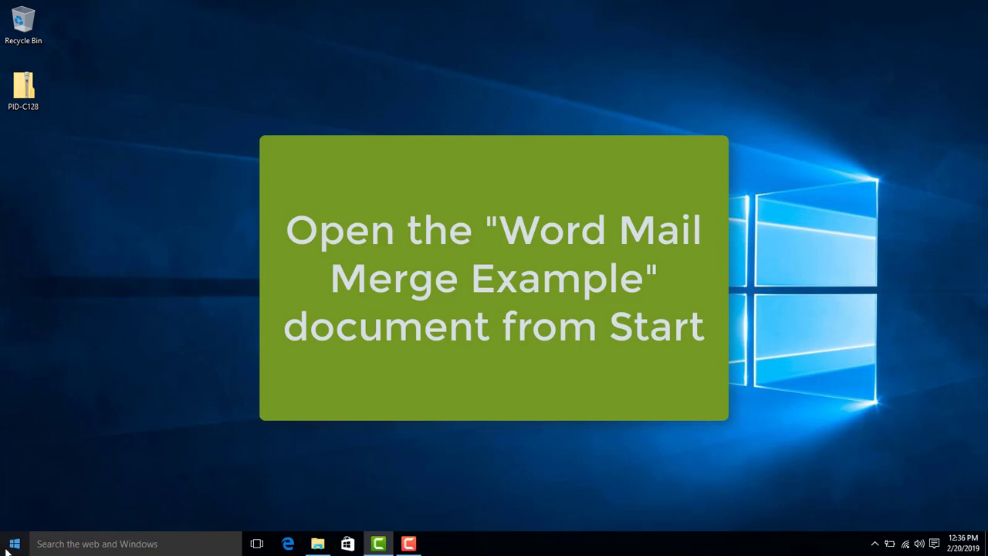
# Step: From Start, reach the PrecisionID.com Code-128 Font Package group and launch its Examples shortcut
pyautogui.click(13, 542)
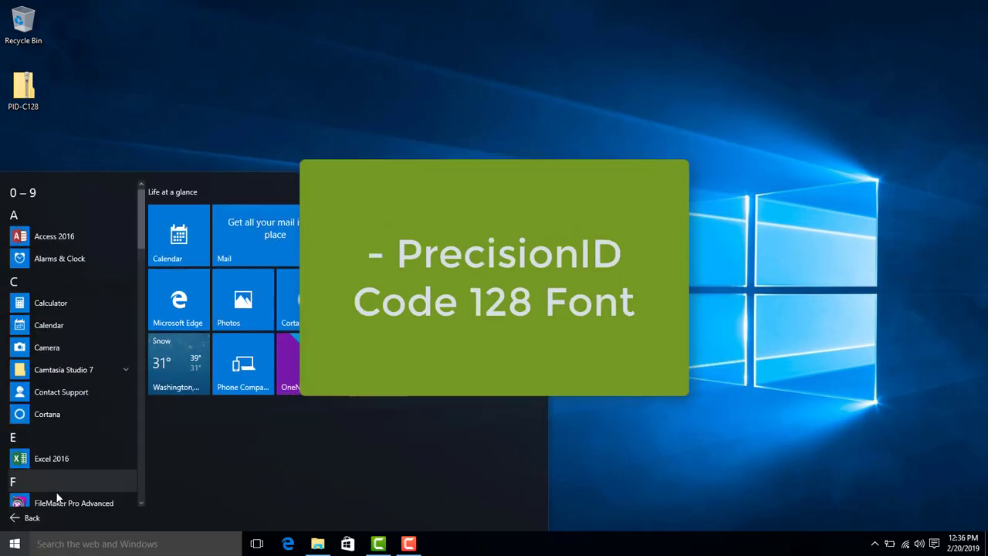
pyautogui.scroll(-3)
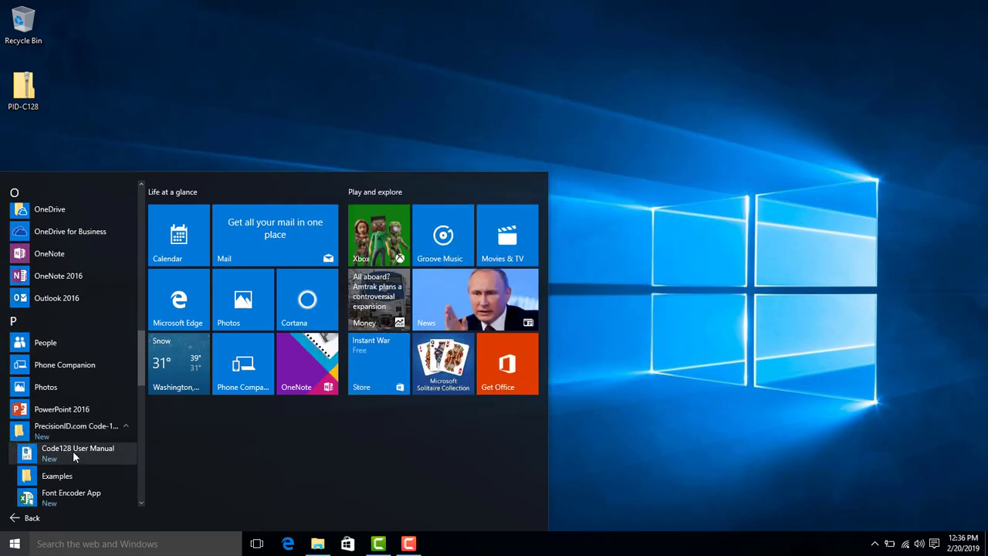
pyautogui.scroll(-3)
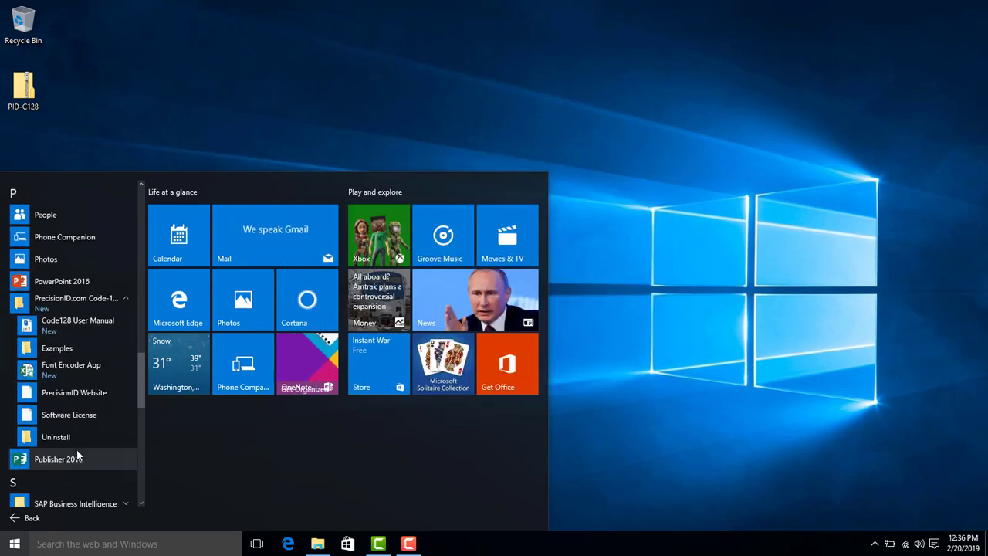
pyautogui.click(14, 544)
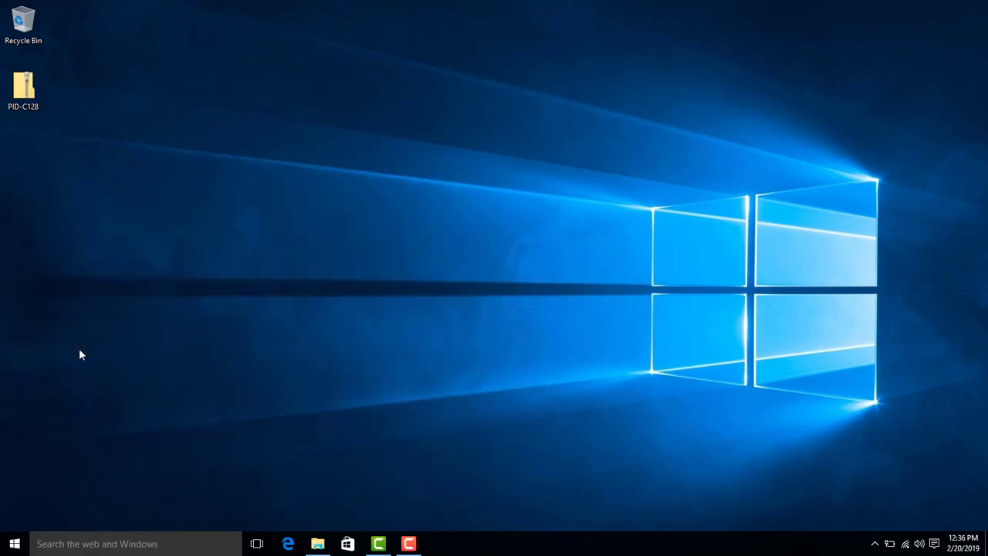
# Step: Select the Word Mailmerge Example document in the package's Examples folder
pyautogui.click(317, 543)
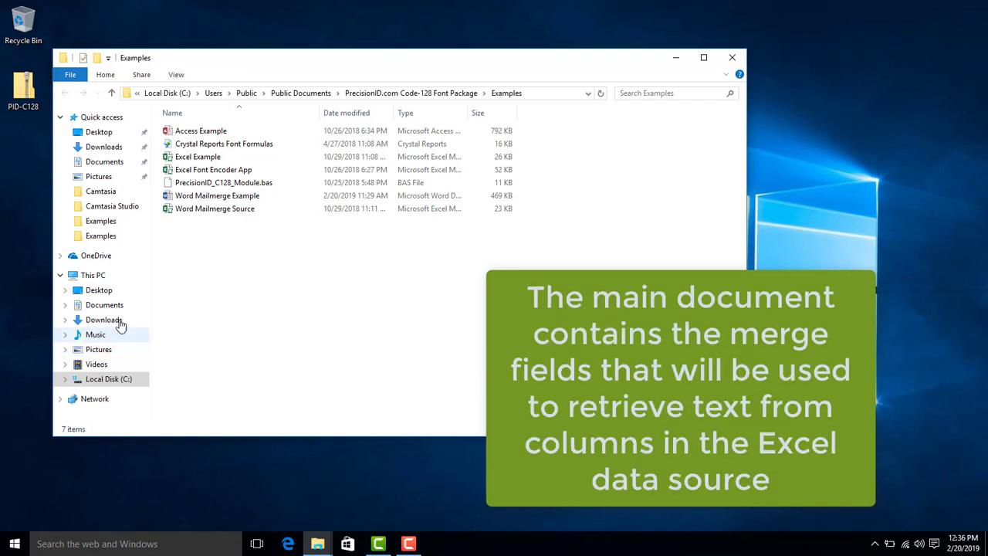
pyautogui.click(216, 195)
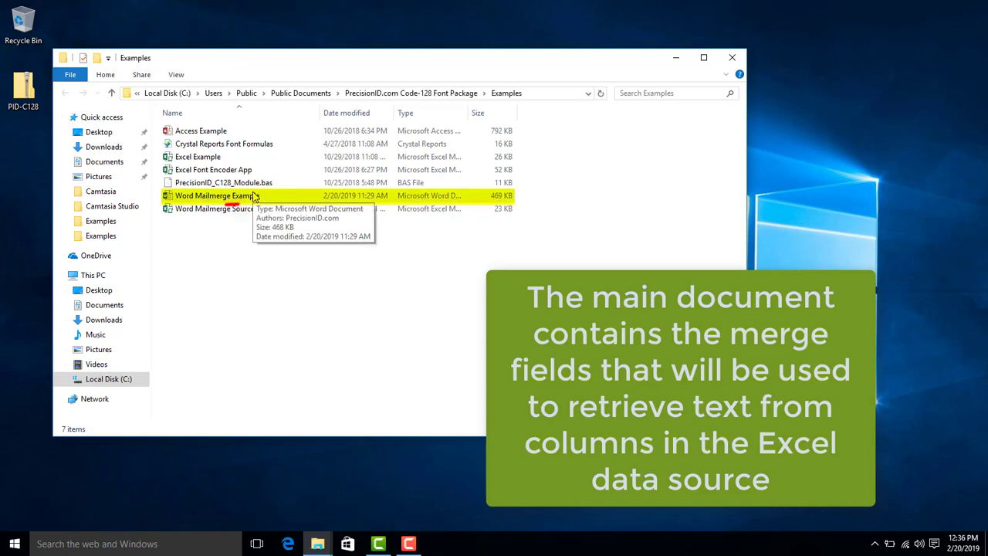
pyautogui.click(217, 195)
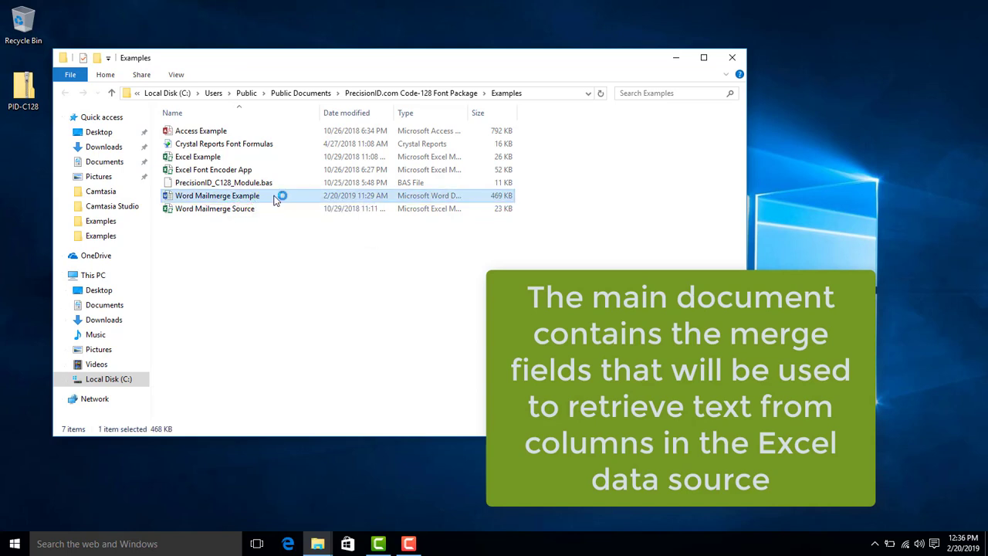
# Step: Open Word Mailmerge Example in Word, allowing the SQL command to load its Excel data source
pyautogui.doubleClick(217, 195)
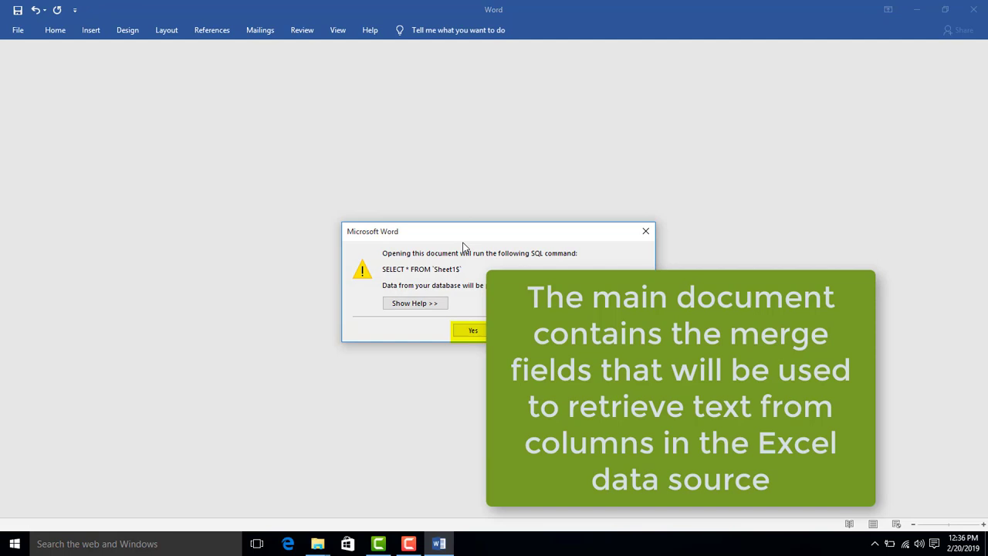
pyautogui.click(472, 330)
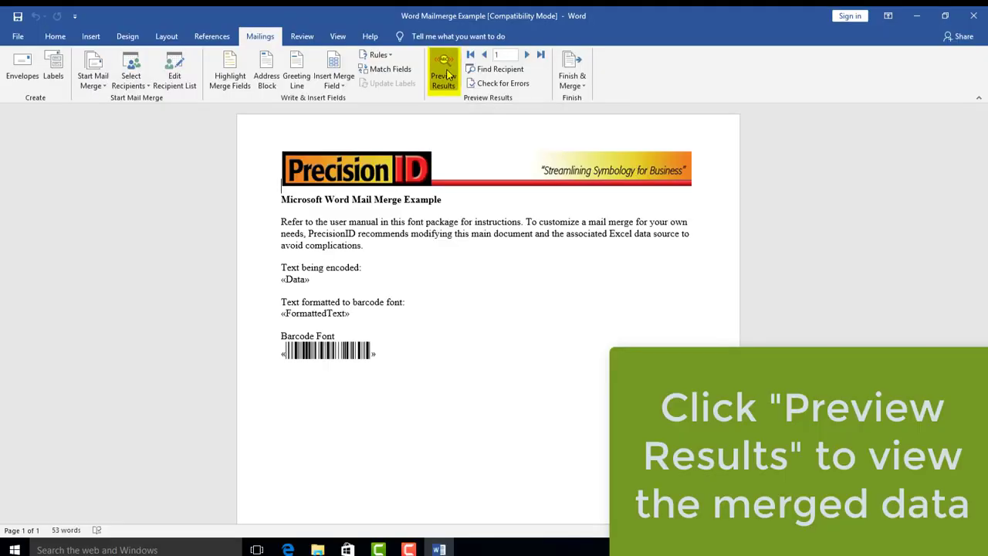
# Step: Preview merged barcodes, step to record 4 and back to 3, then bring up Finish & Merge
pyautogui.click(443, 70)
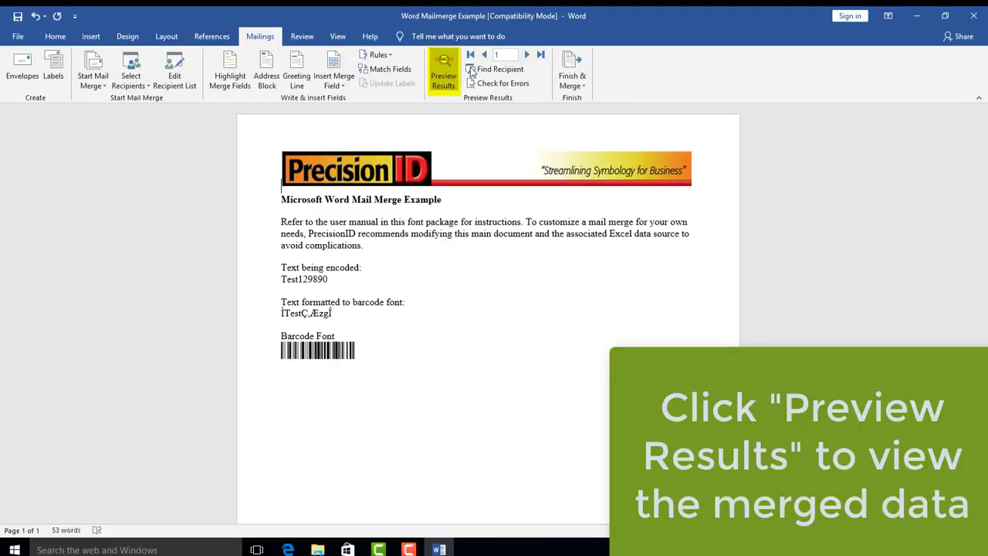
pyautogui.moveTo(528, 54)
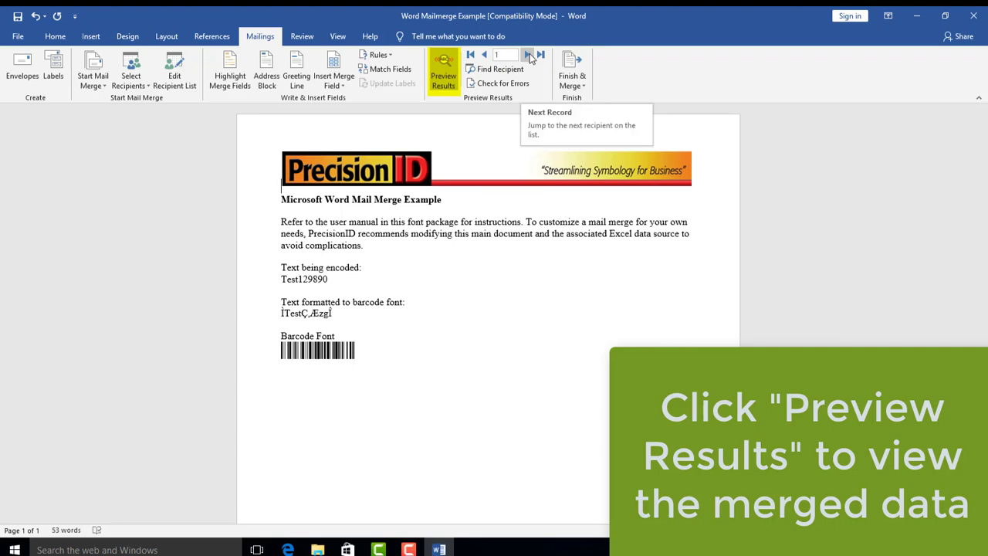
pyautogui.click(528, 54)
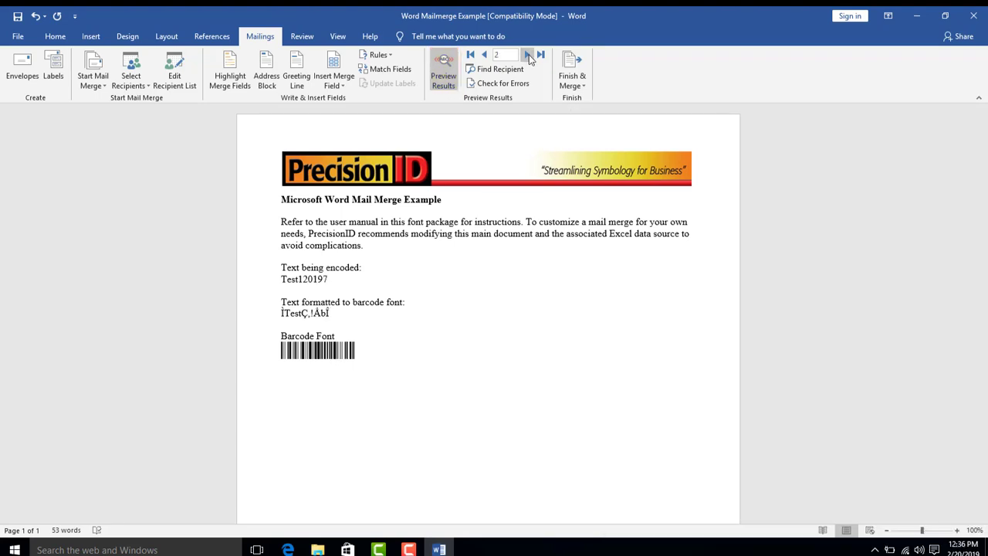
pyautogui.click(528, 54)
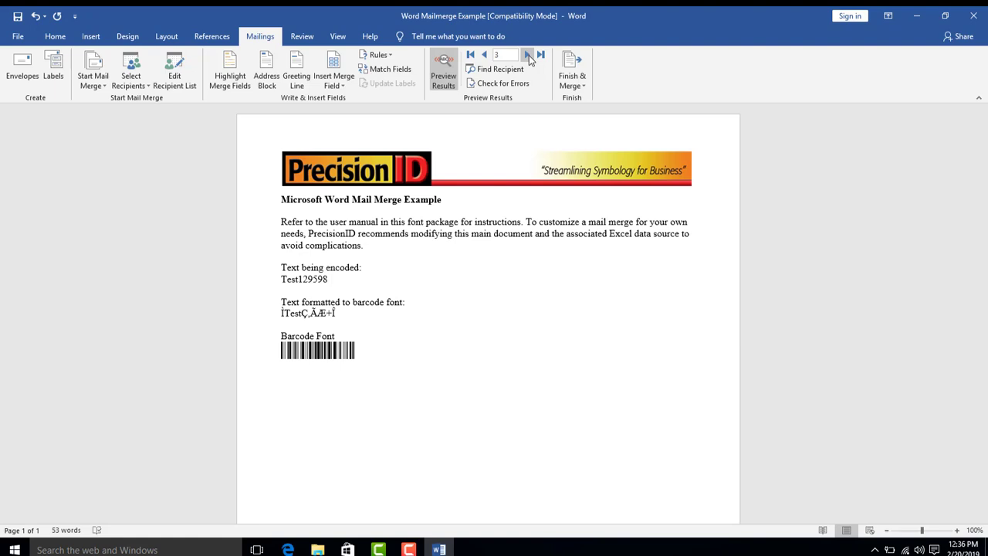
pyautogui.click(527, 54)
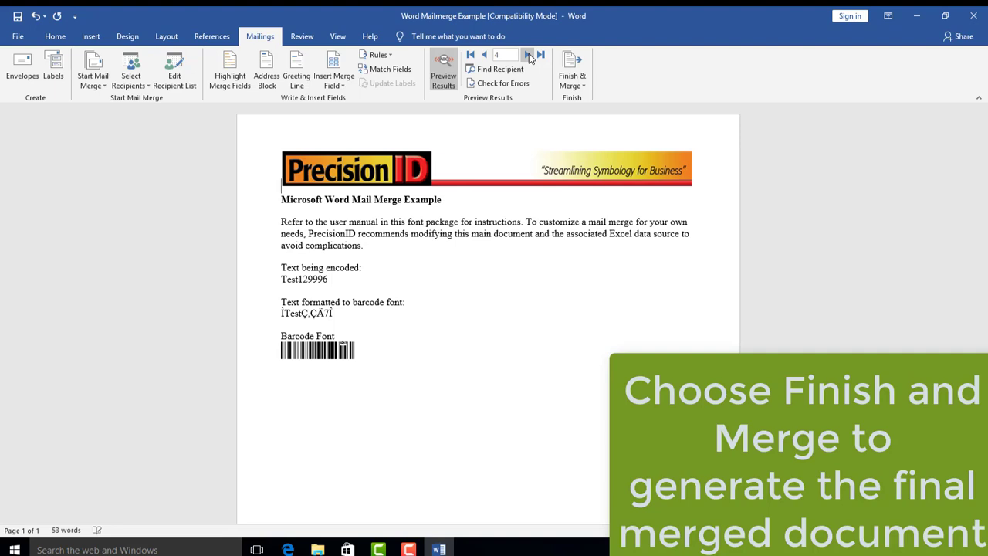
pyautogui.click(484, 54)
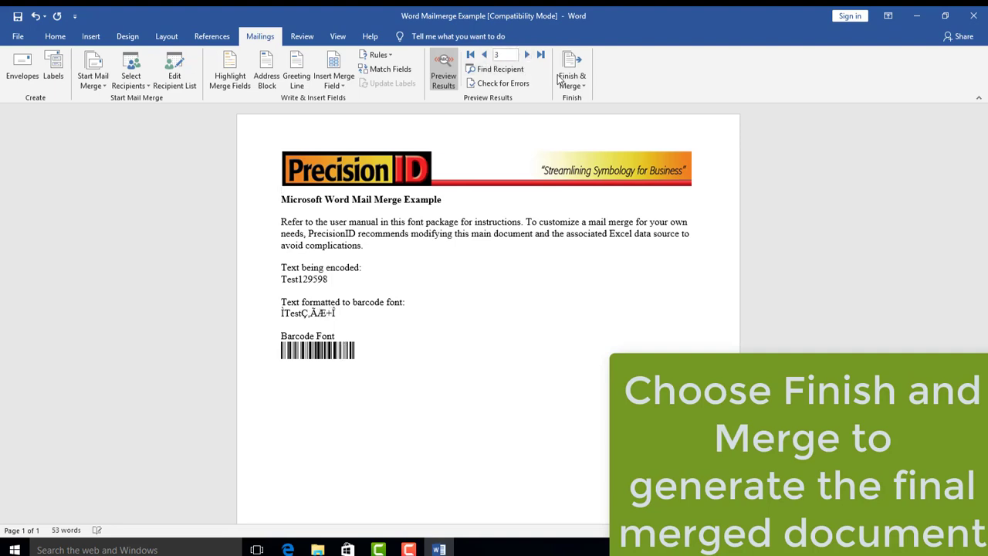
pyautogui.click(572, 69)
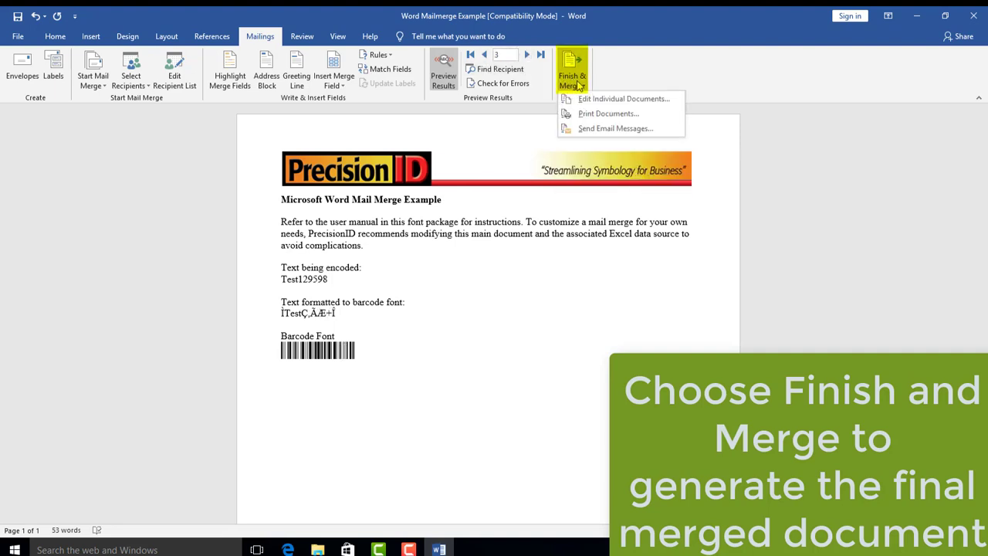